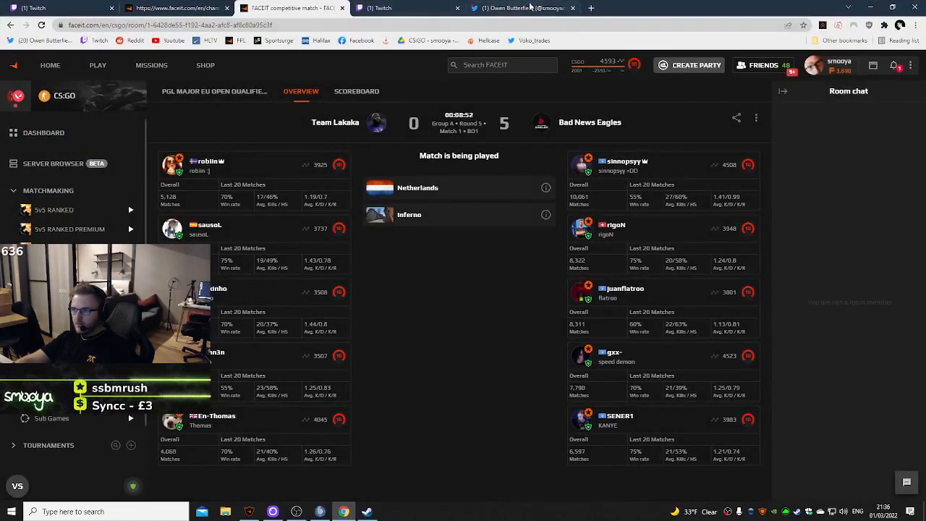
mouse_move(284, 287)
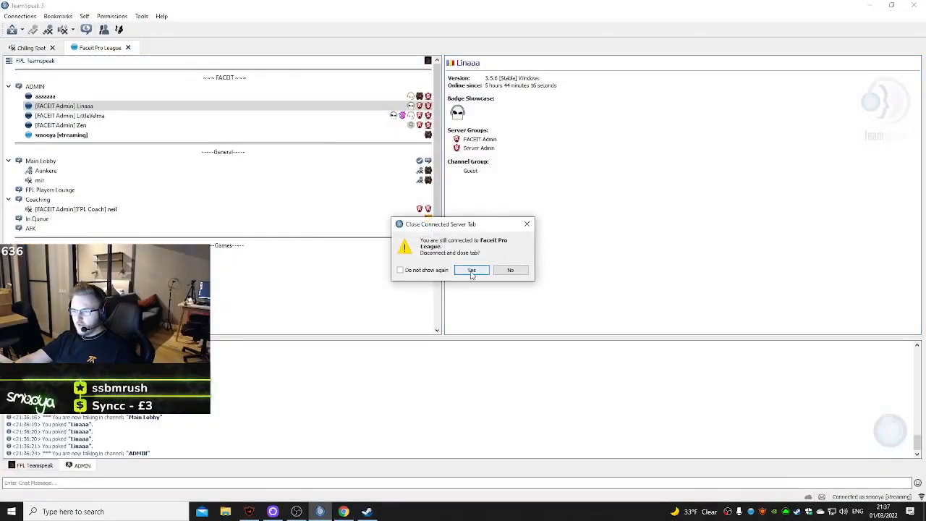
- Confirm closing the Faceit Pro League server tab, then bring up the private chat tab's options
left_click(470, 270)
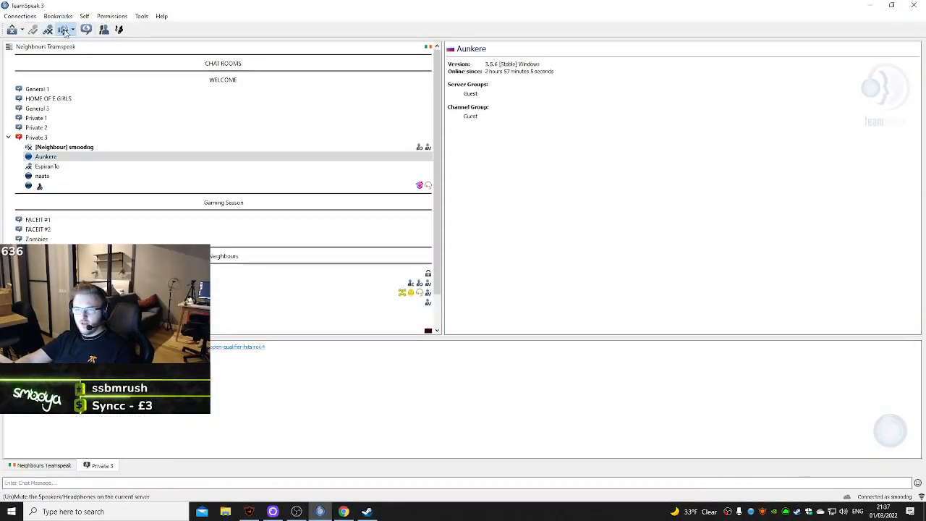
right_click(104, 466)
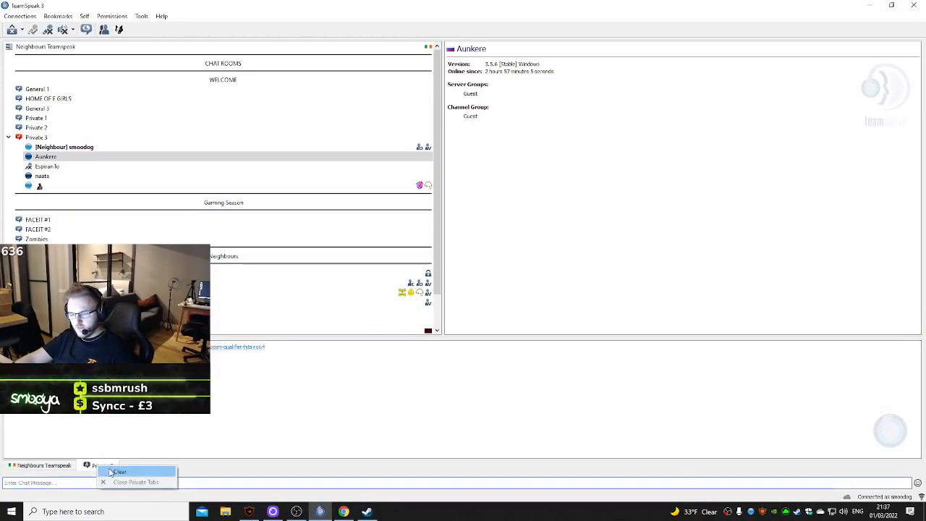